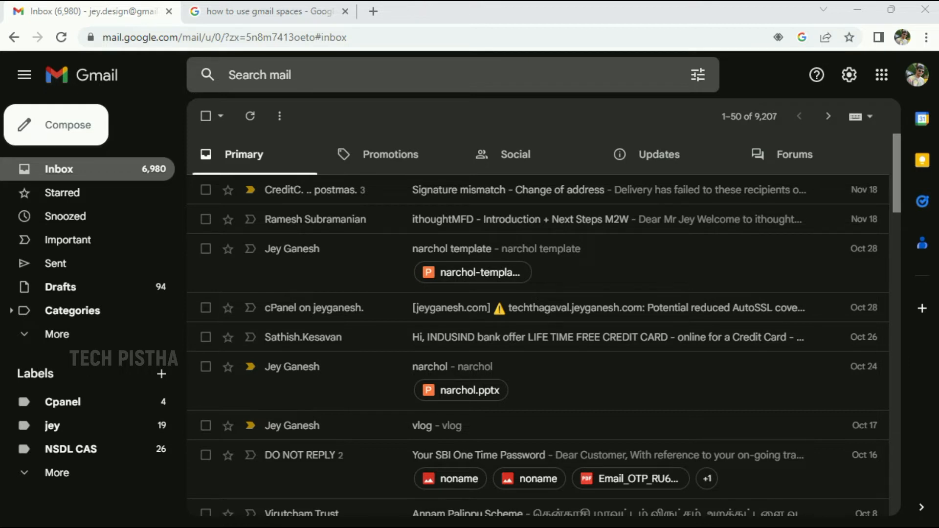
pyautogui.moveTo(350, 113)
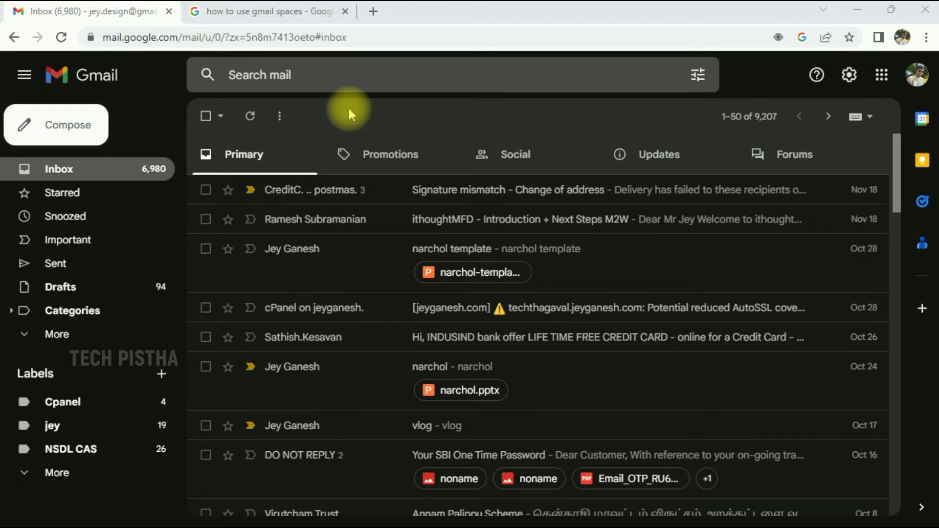
pyautogui.moveTo(849, 76)
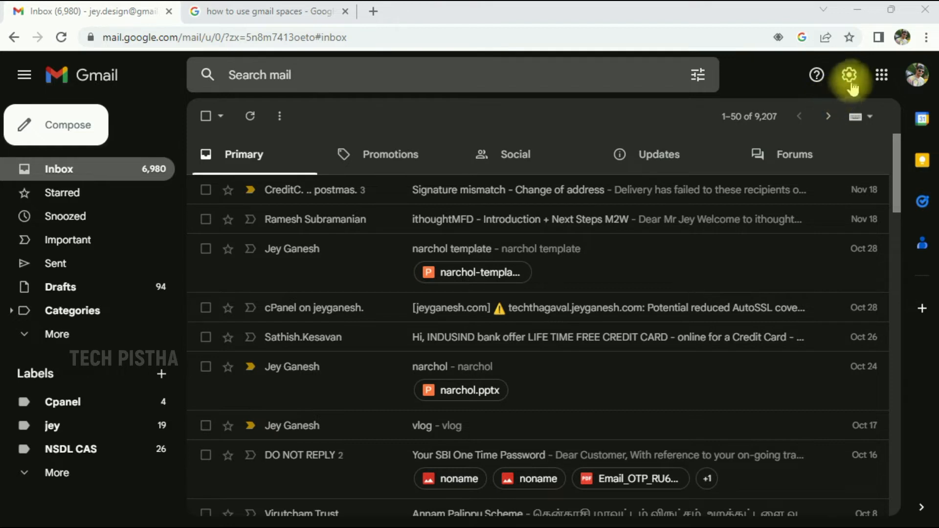
# Step: Reach the Chat and Meet page of Gmail's full settings via the gear menu
pyautogui.click(849, 76)
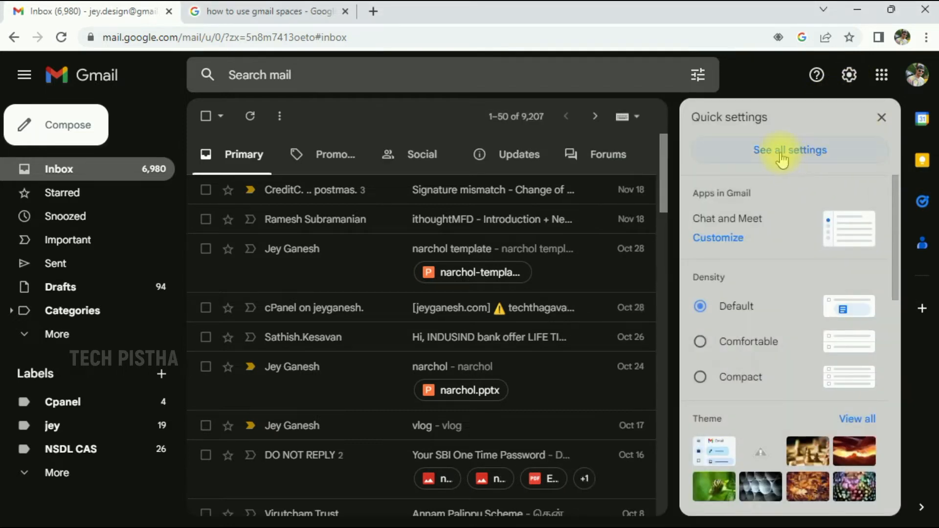
pyautogui.click(789, 150)
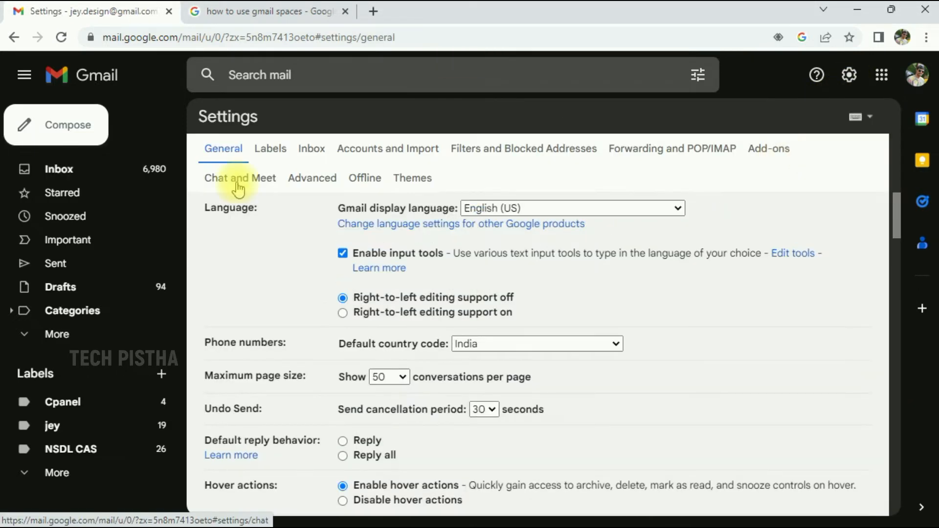
pyautogui.click(240, 178)
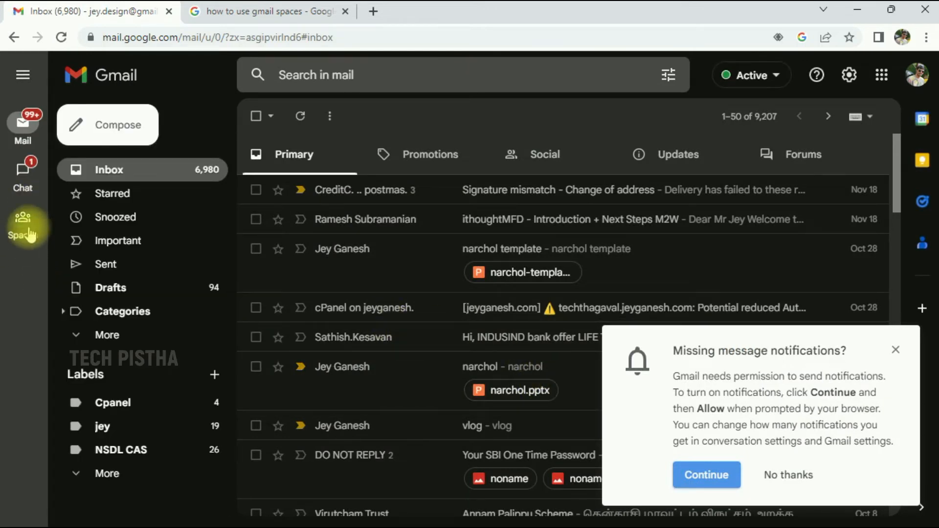
pyautogui.moveTo(706, 475)
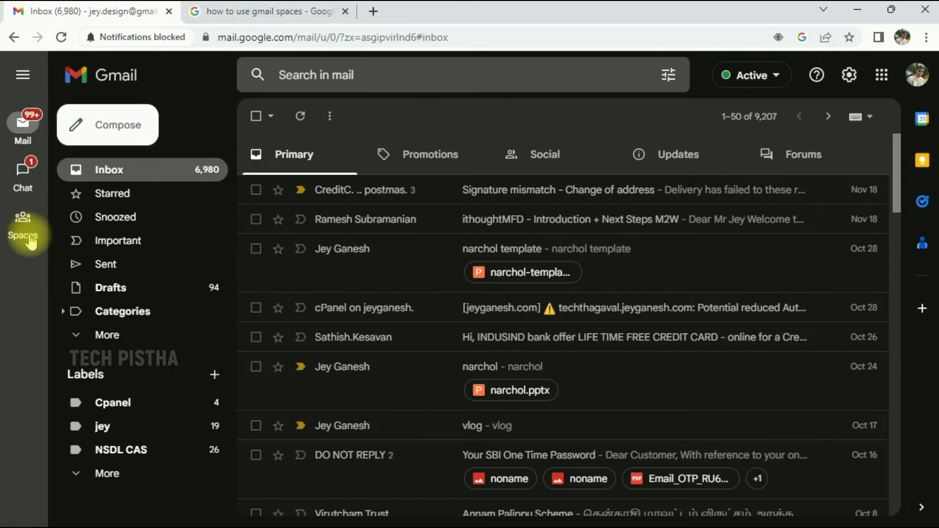
# Step: Switch to the Spaces section from the left rail to see its welcome page
pyautogui.click(23, 225)
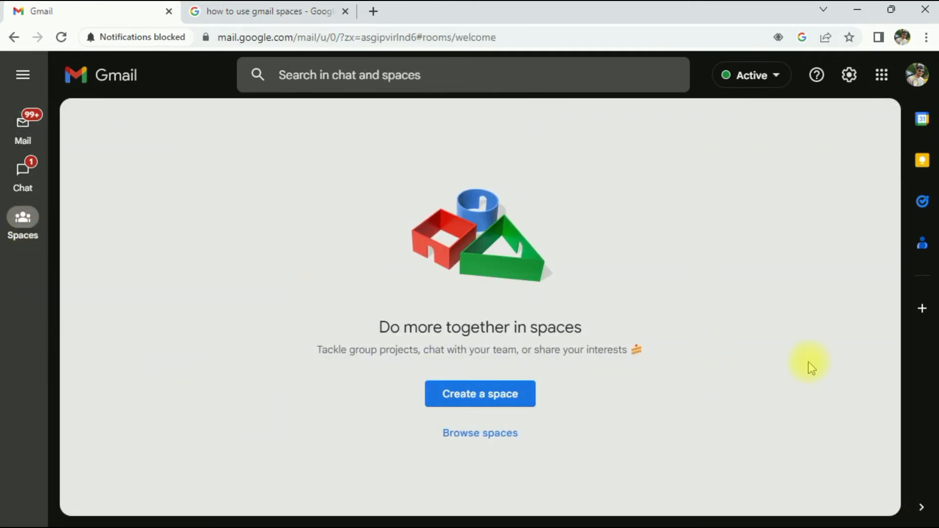
pyautogui.moveTo(486, 420)
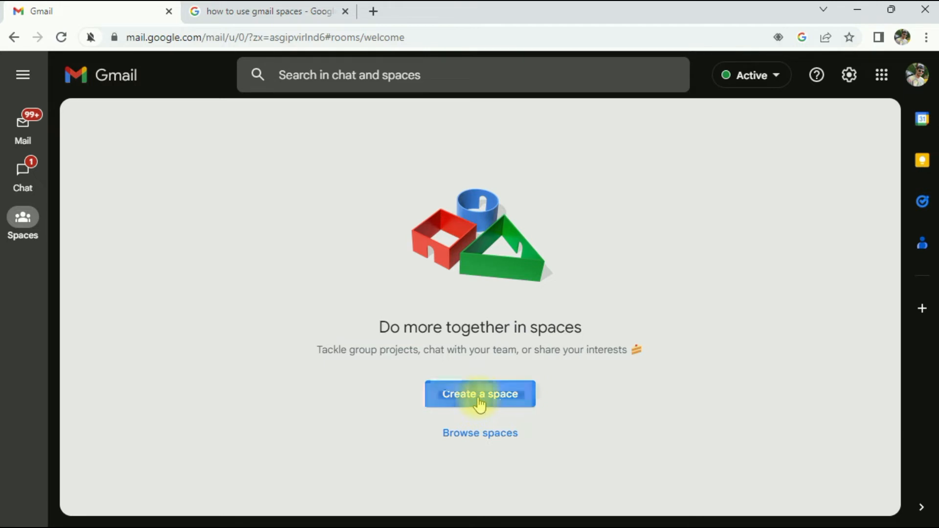
# Step: Create a new space and bring up the Add people dialog for it
pyautogui.click(479, 394)
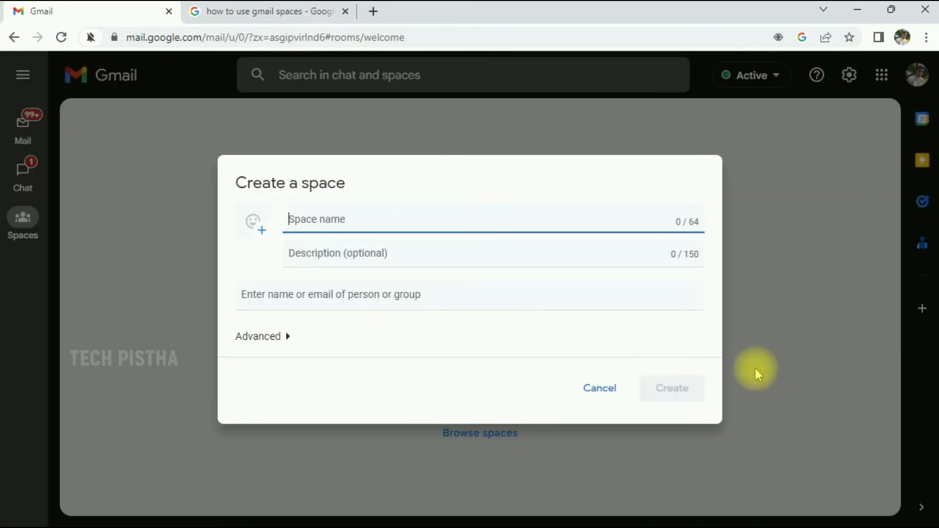
pyautogui.click(671, 388)
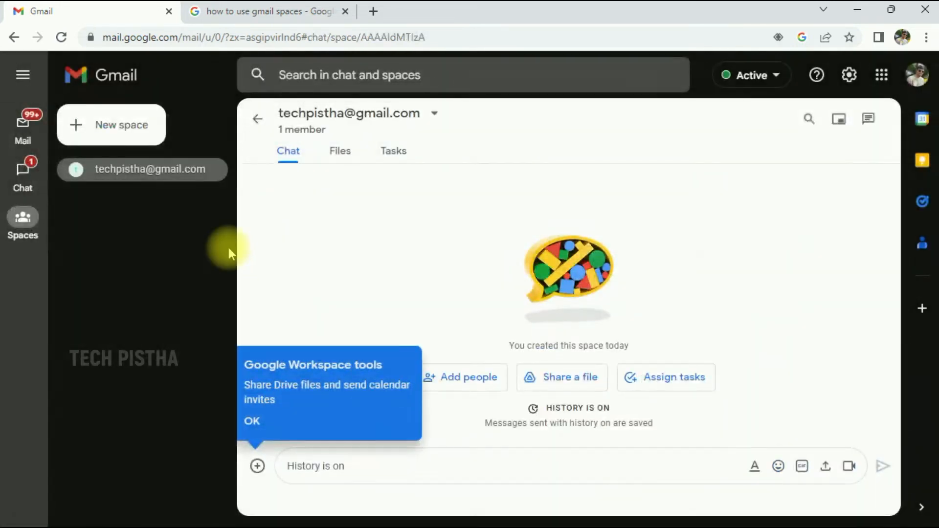
pyautogui.moveTo(140, 138)
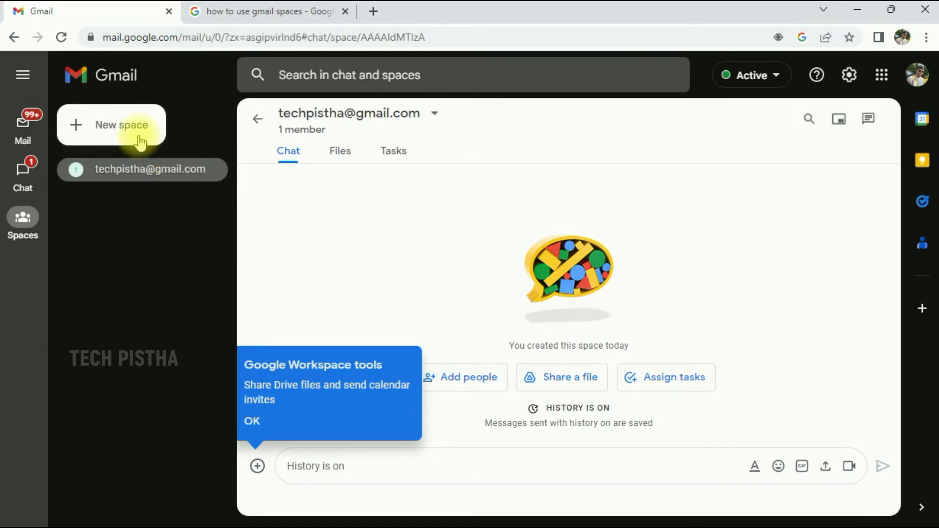
pyautogui.click(461, 378)
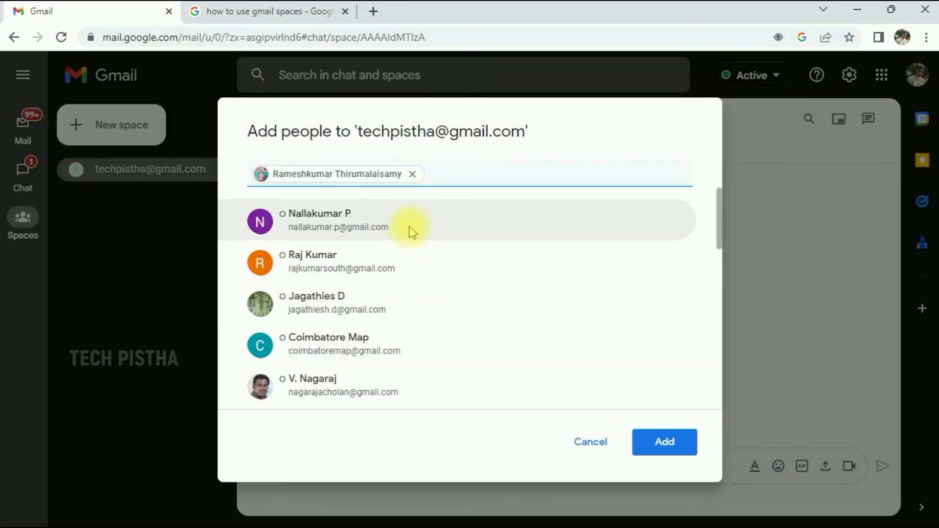
# Step: Add the chosen people, check the space's four members, and view its shared files
pyautogui.click(664, 441)
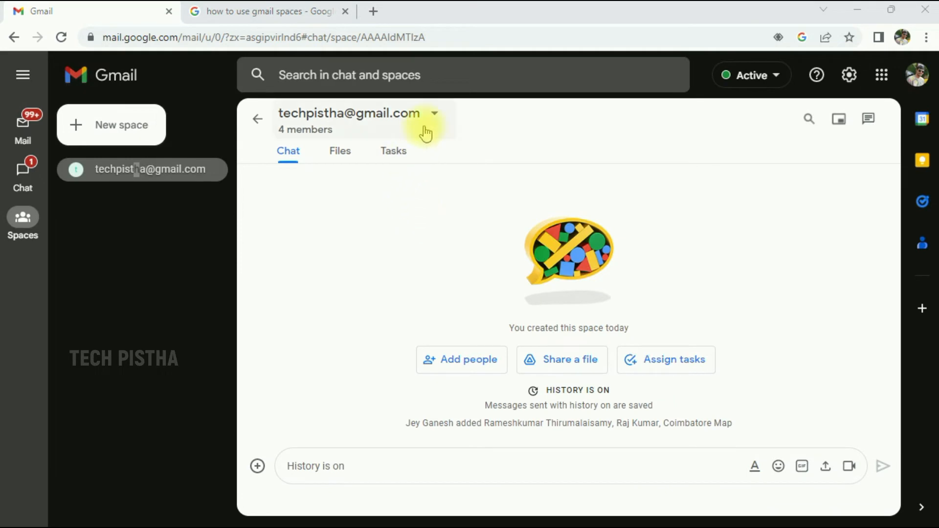
pyautogui.moveTo(437, 117)
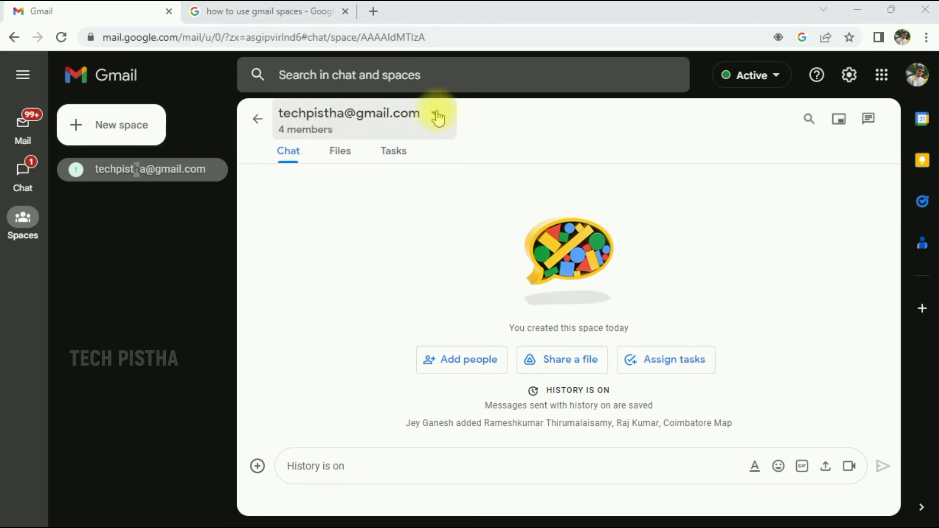
pyautogui.click(437, 116)
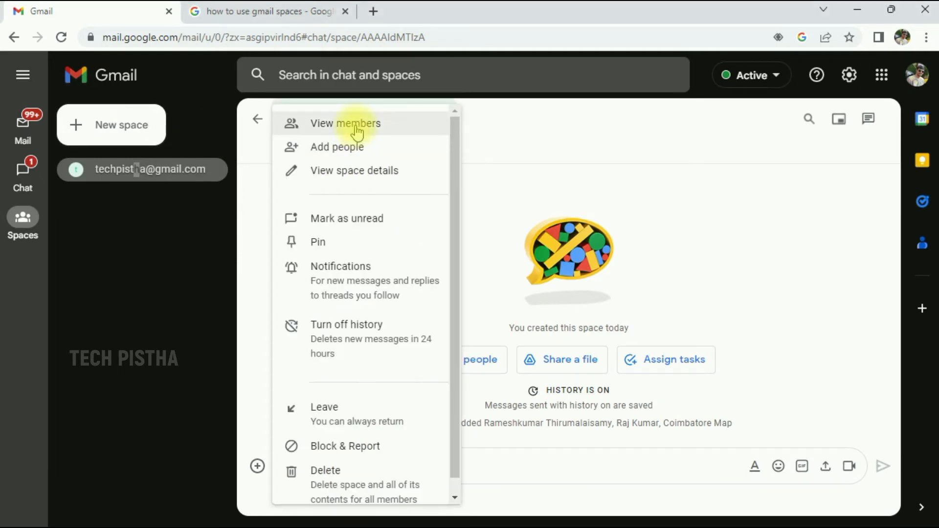
pyautogui.click(346, 123)
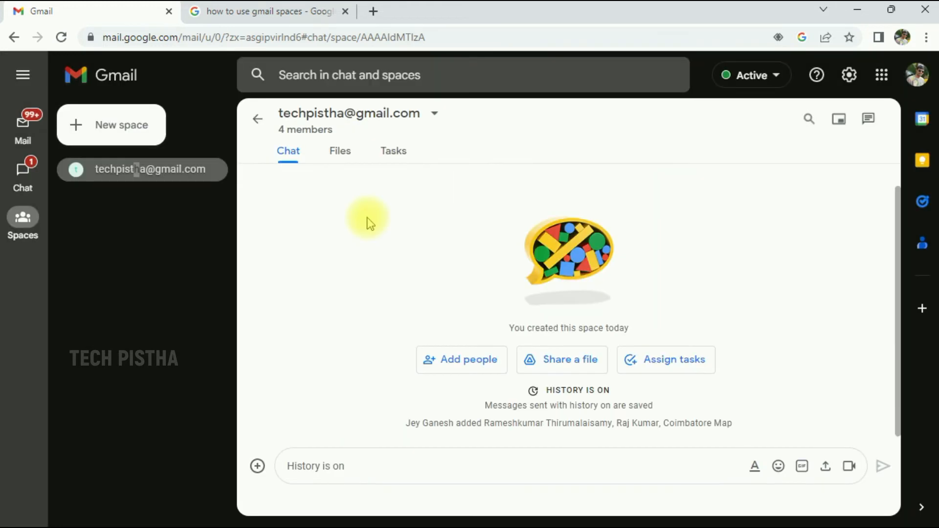
pyautogui.moveTo(360, 201)
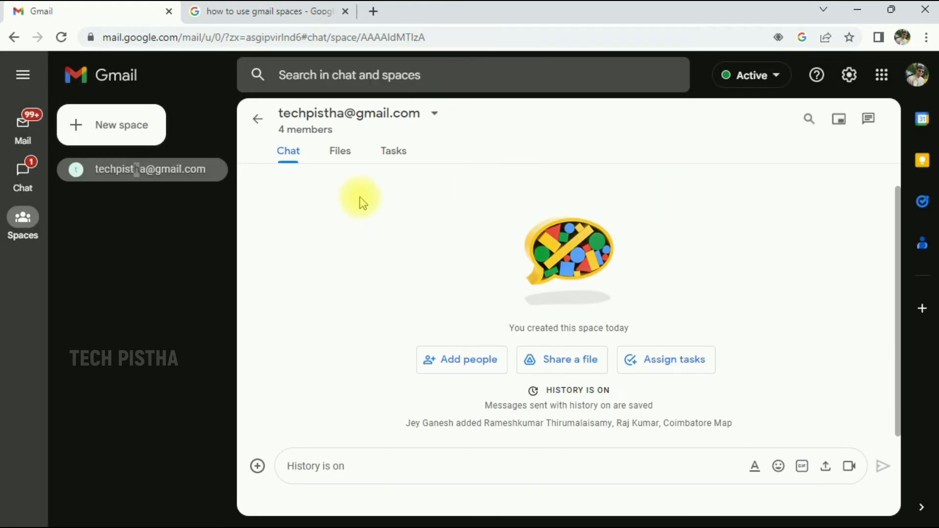
pyautogui.click(340, 151)
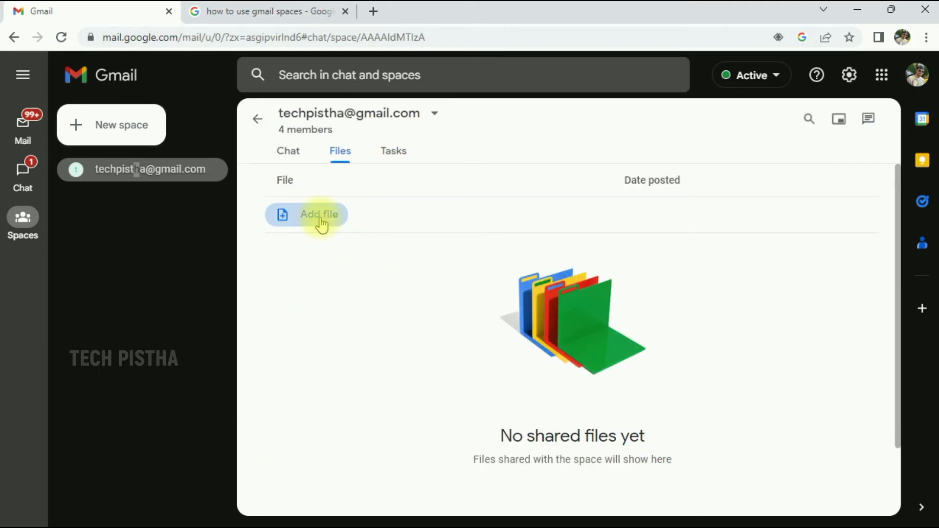
pyautogui.click(319, 214)
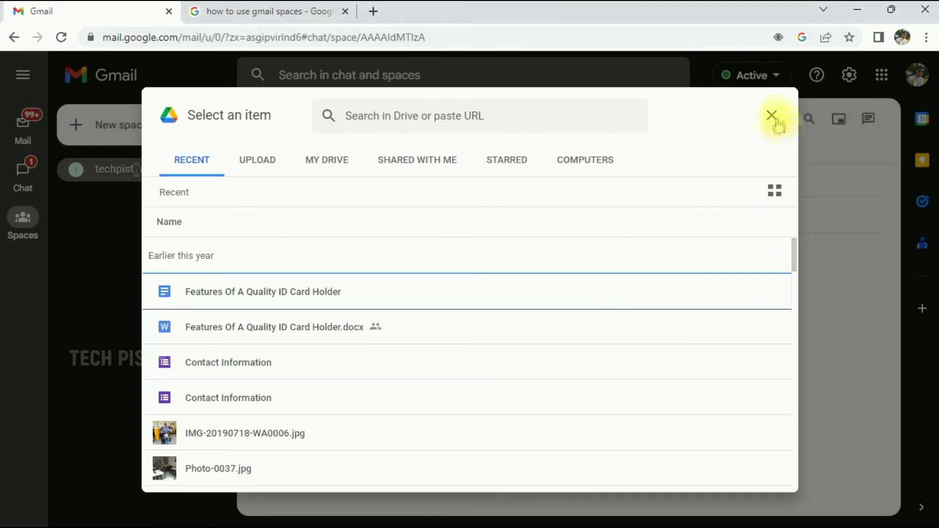
pyautogui.click(772, 115)
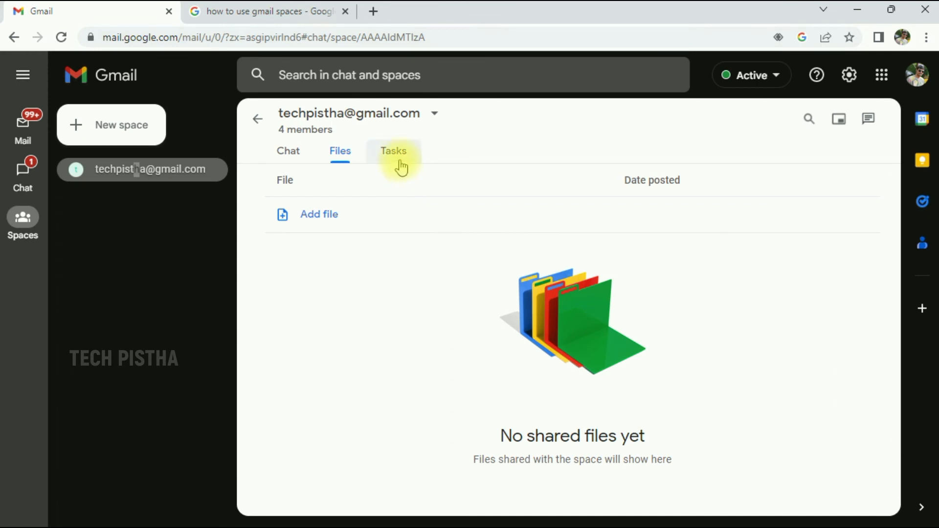
# Step: Start a space task titled 'First Task' in the Tasks tab with a due date of tomorrow
pyautogui.click(393, 151)
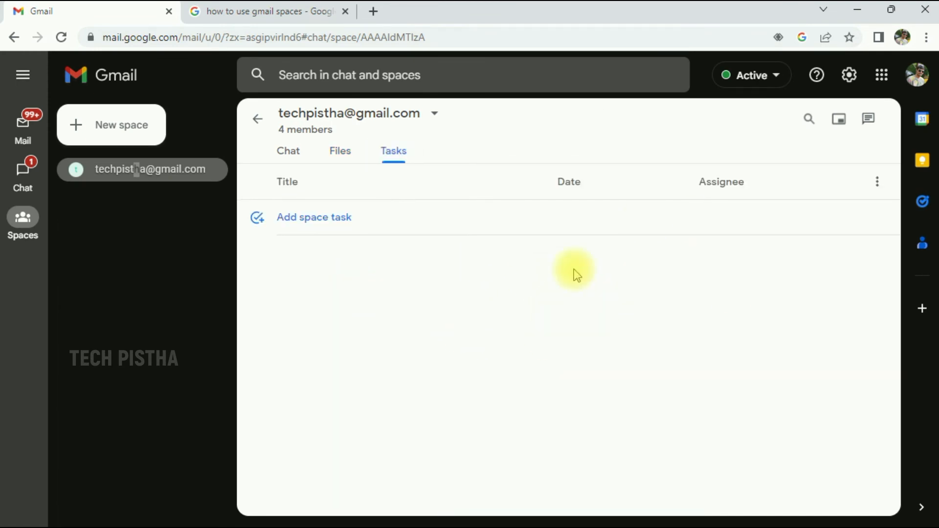
pyautogui.click(314, 218)
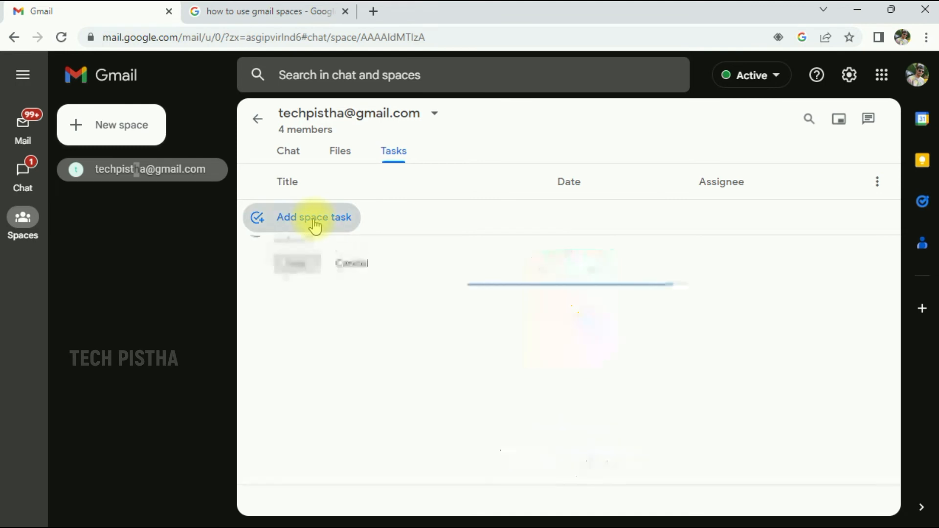
pyautogui.click(314, 217)
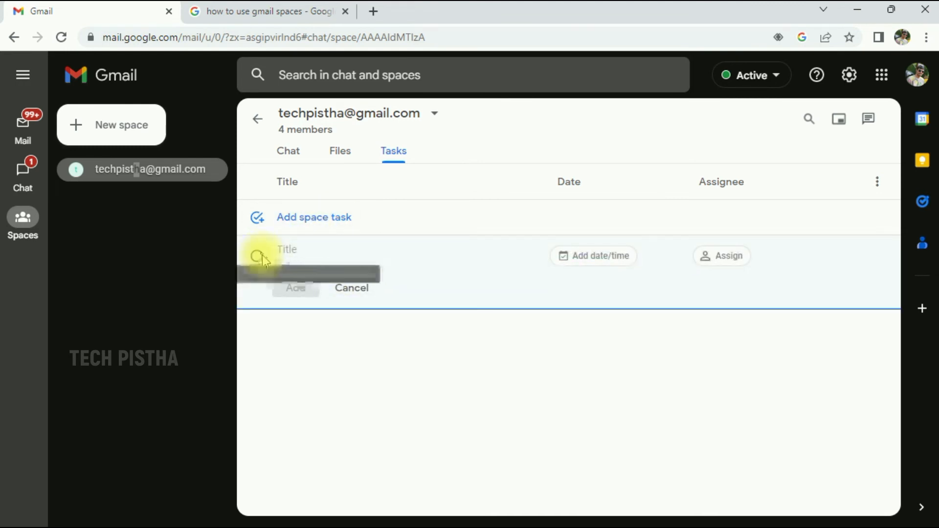
pyautogui.click(593, 255)
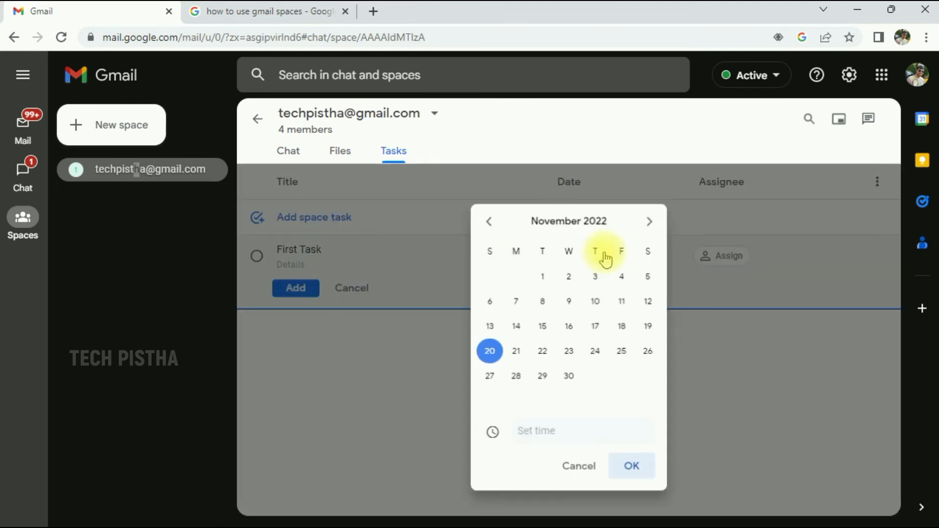
pyautogui.click(632, 465)
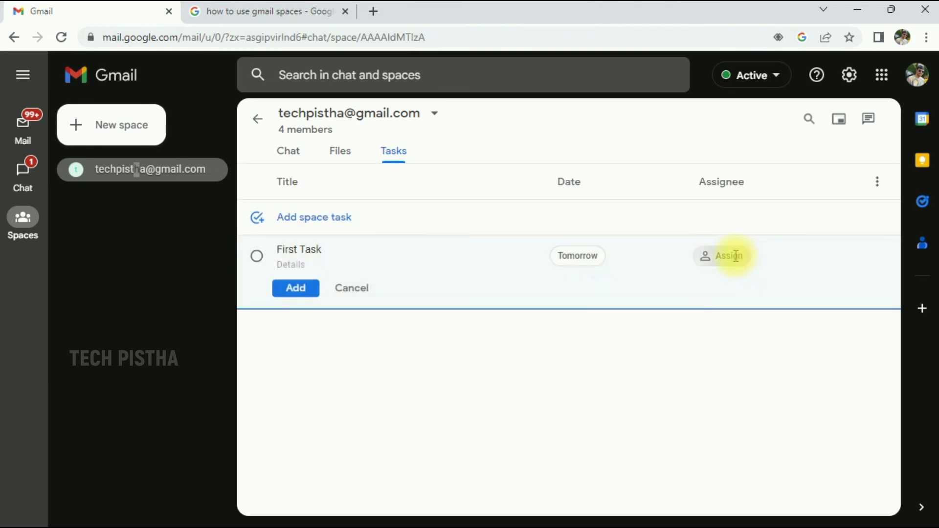
# Step: Assign the task to yourself and add it to the space
pyautogui.click(727, 256)
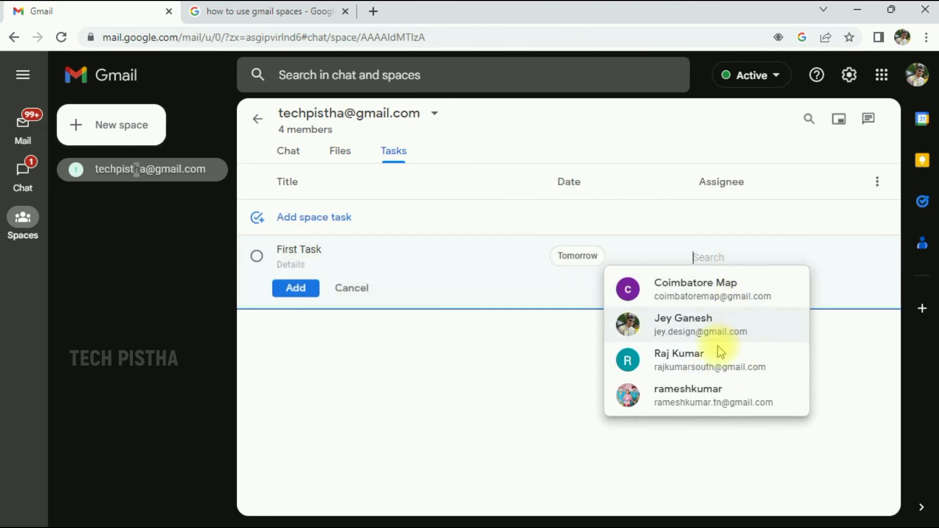
pyautogui.click(737, 255)
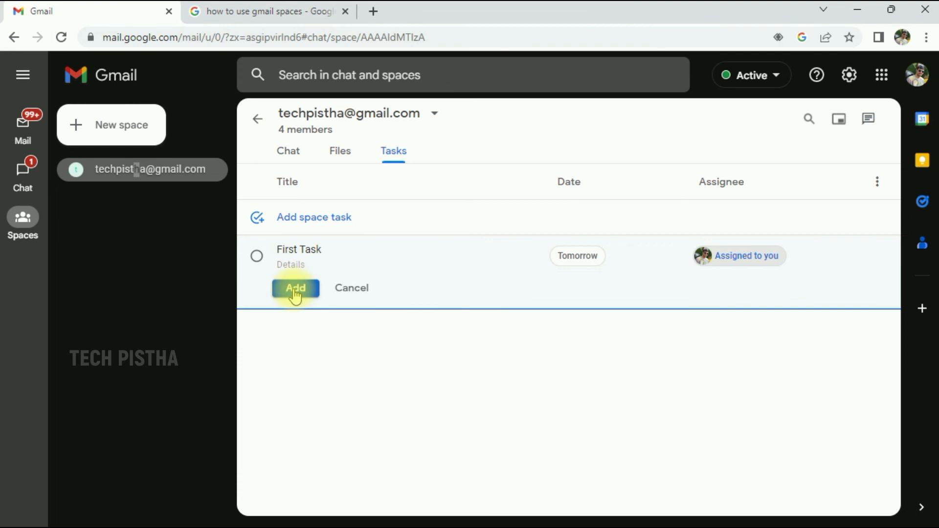
pyautogui.click(295, 288)
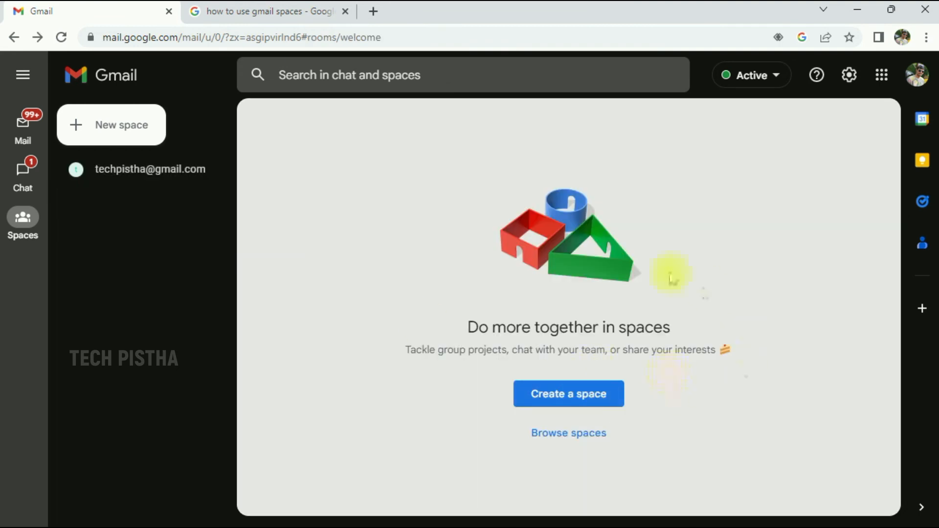